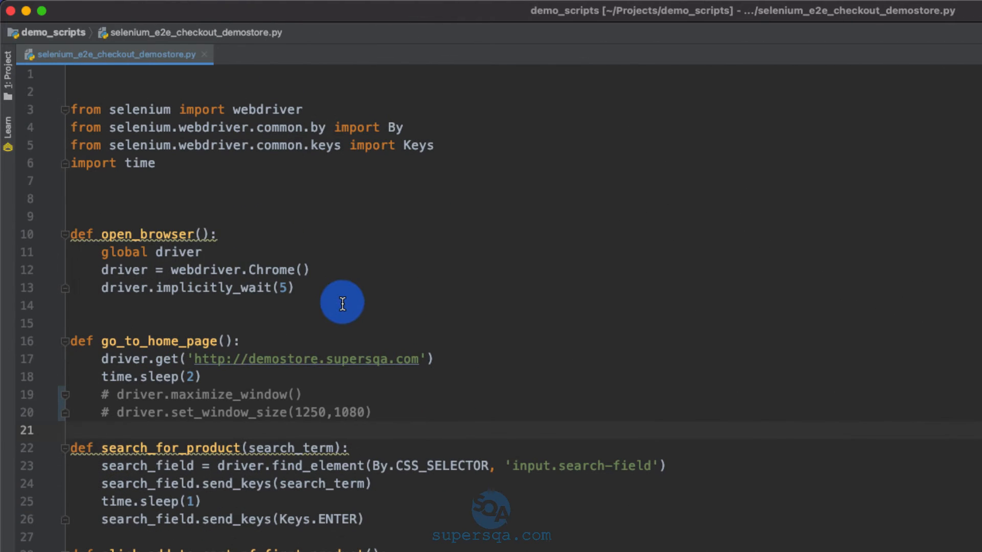
pyautogui.moveTo(294, 412)
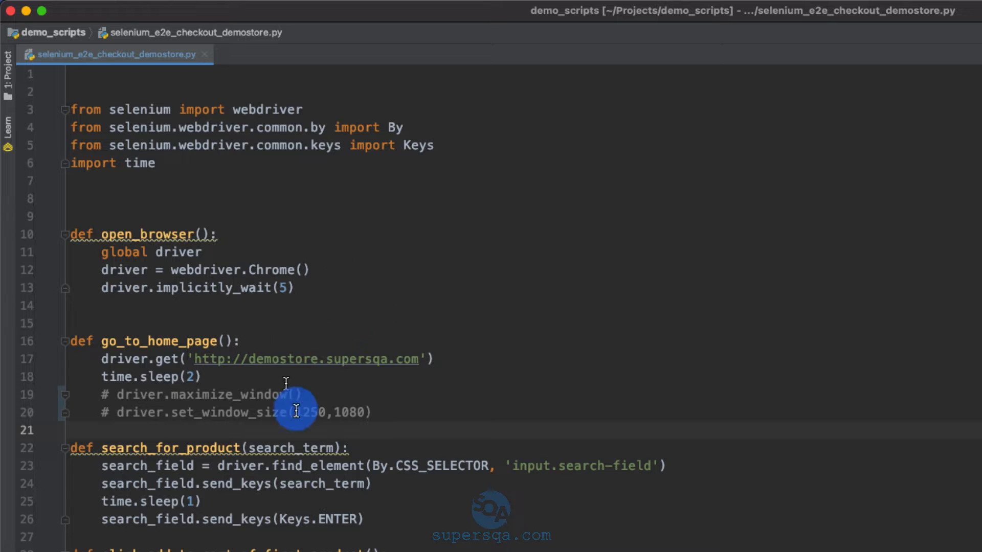
# Run the selenium_e2e_checkout script so Chrome searches for Hoodie and applies the coupon
pyautogui.scroll(-3)
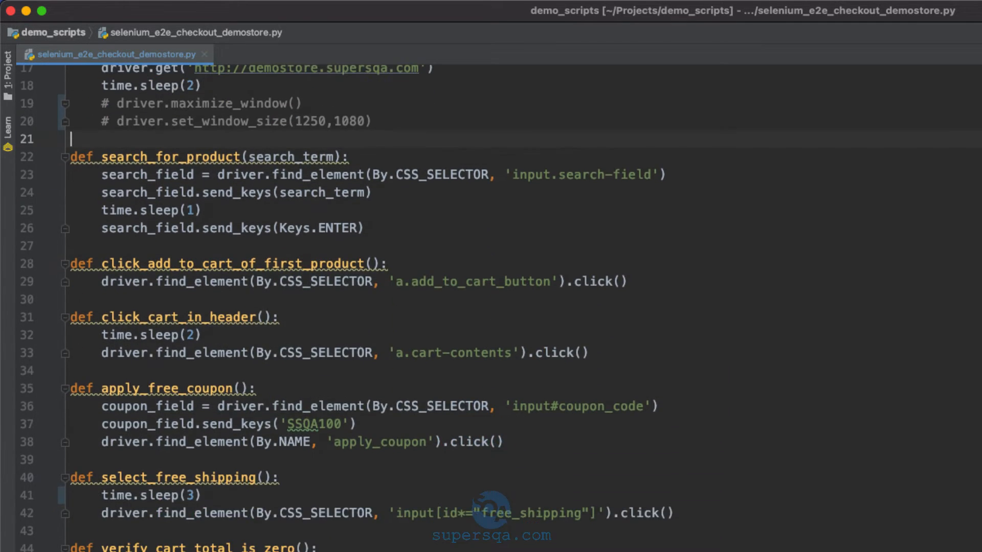
pyautogui.scroll(-3)
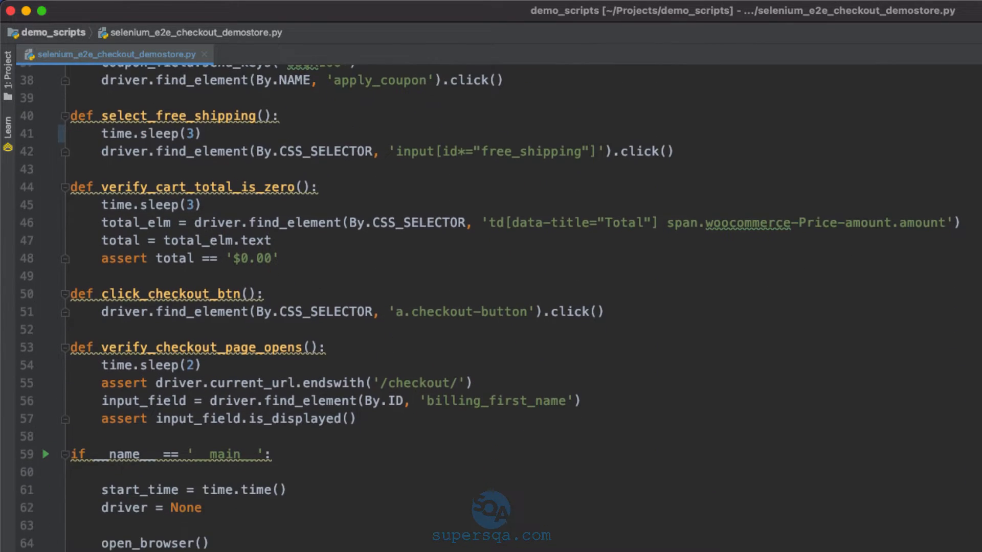
pyautogui.scroll(-3)
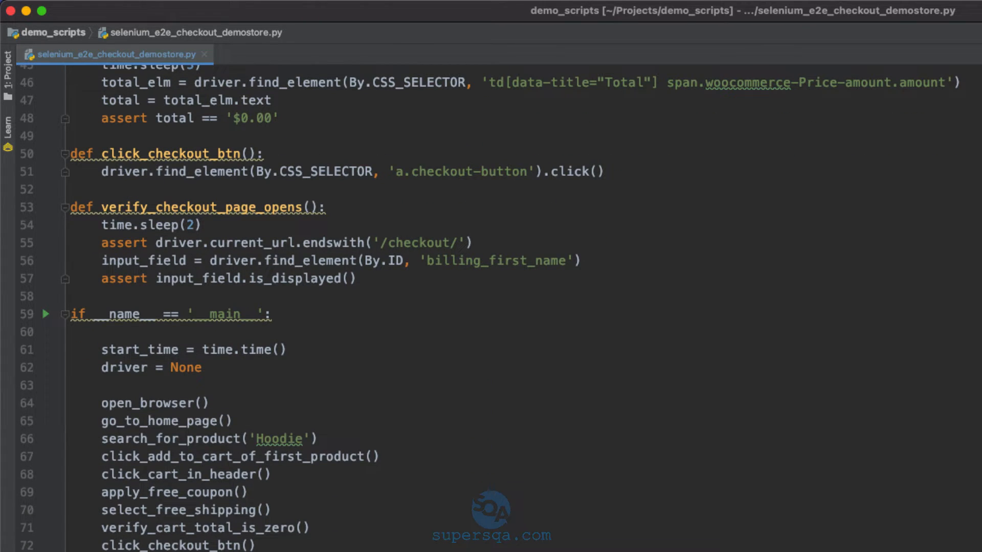
pyautogui.scroll(-3)
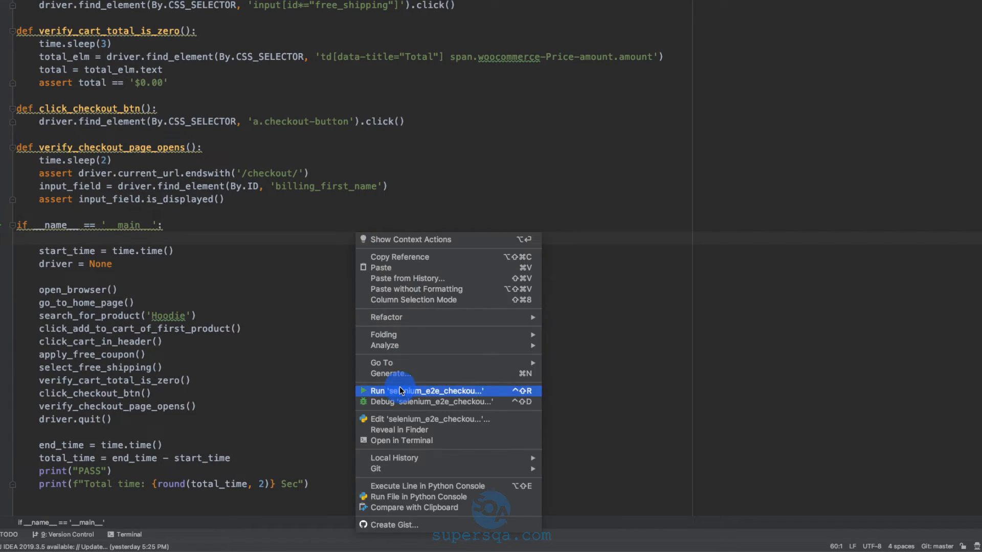
pyautogui.click(427, 391)
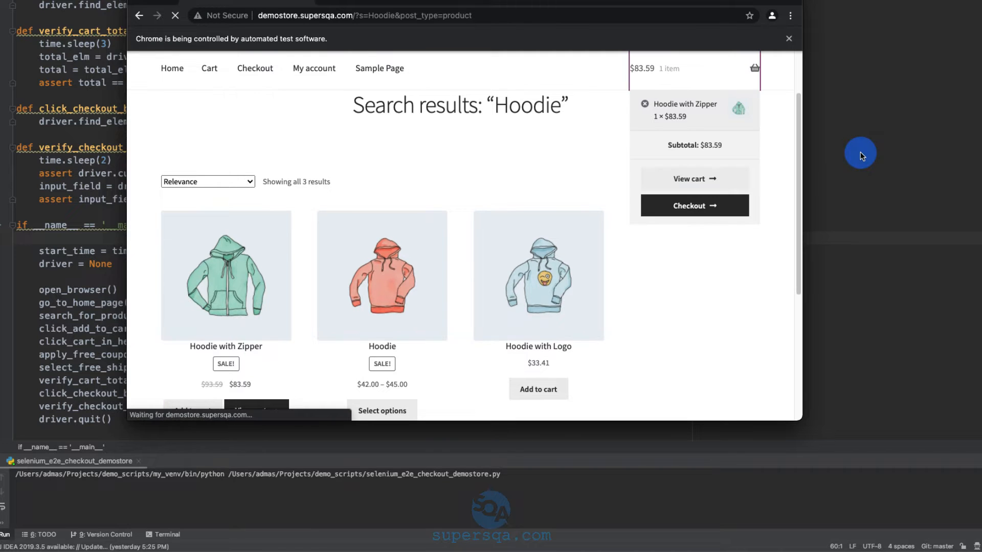
pyautogui.click(694, 178)
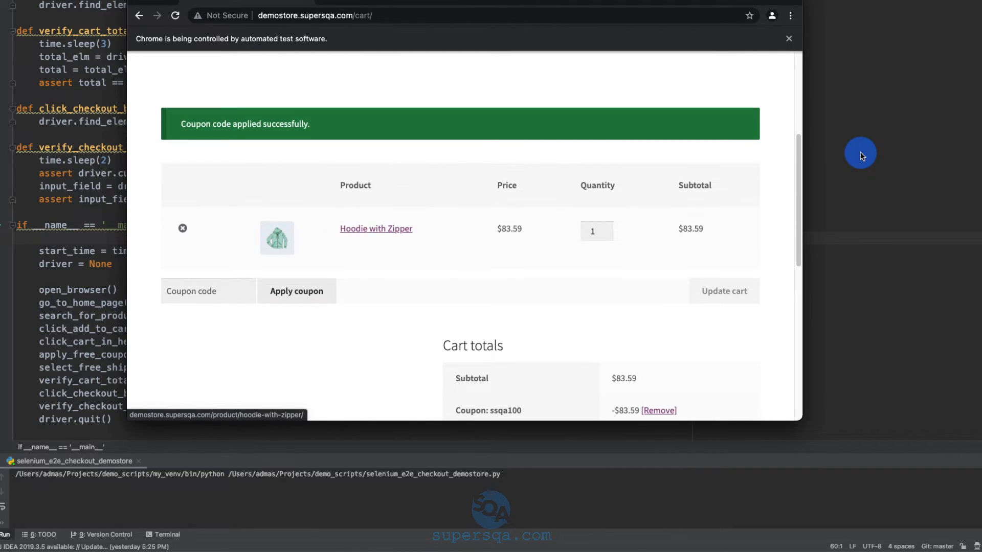
pyautogui.scroll(-3)
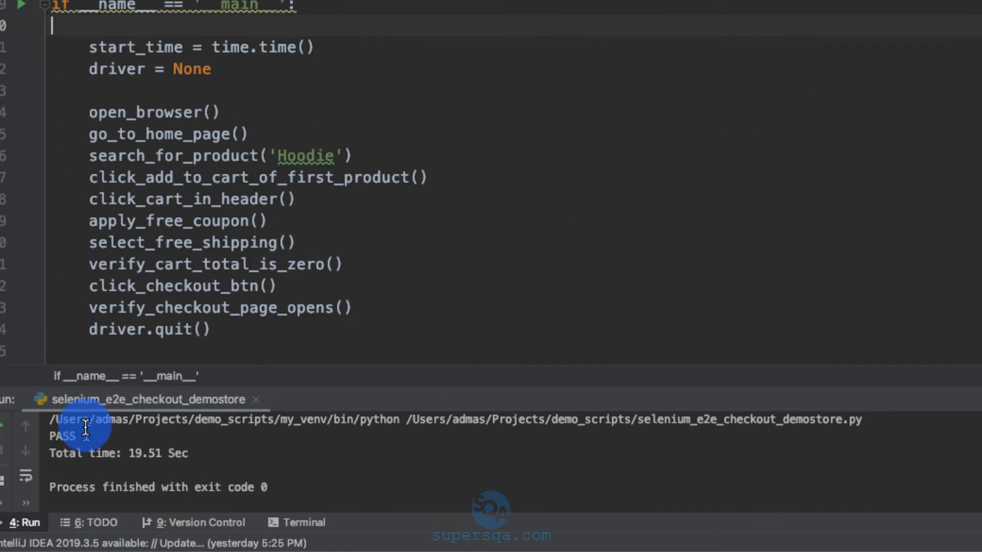
pyautogui.moveTo(684, 336)
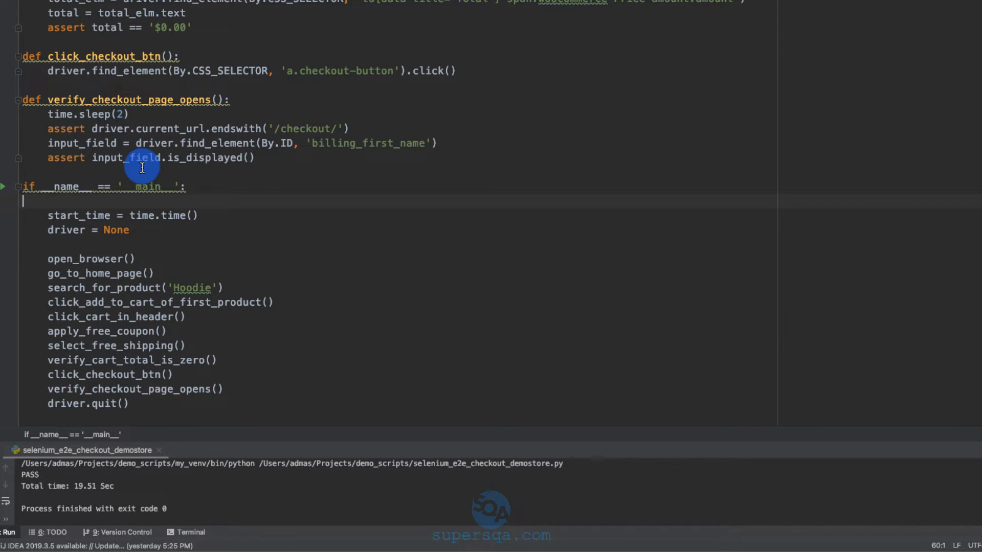
pyautogui.moveTo(256, 243)
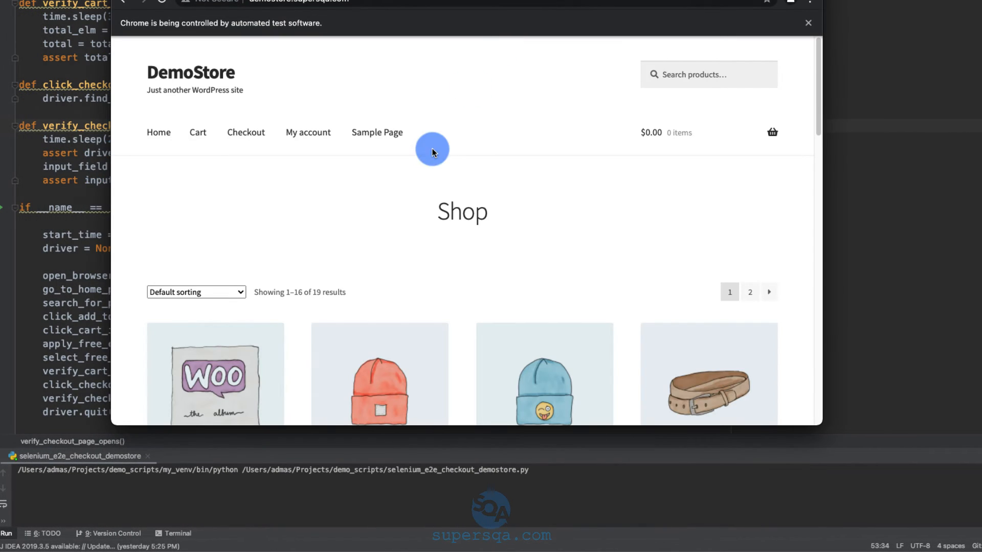
# Search the DemoStore shop for 'Hoodie' during the second script run
pyautogui.write('Hoodie')
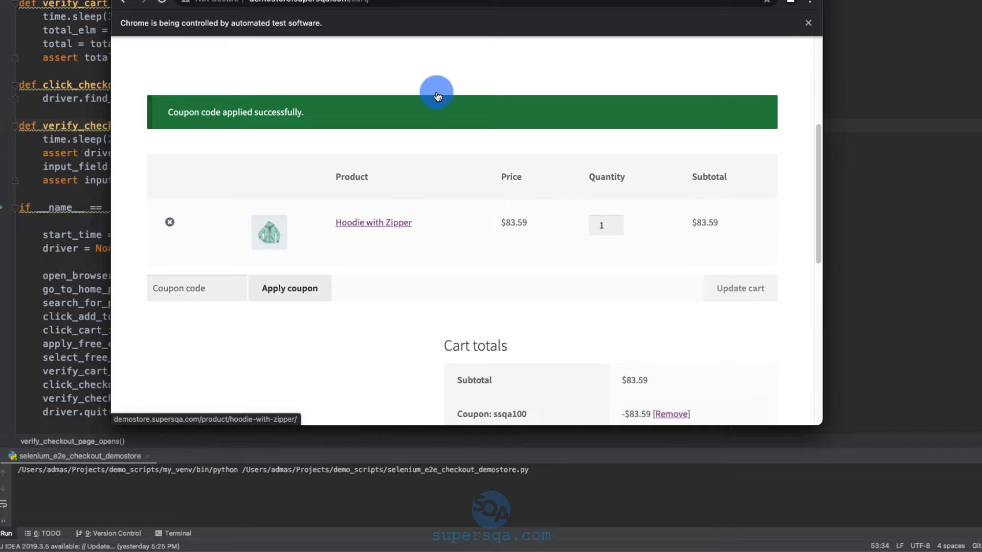
pyautogui.scroll(-3)
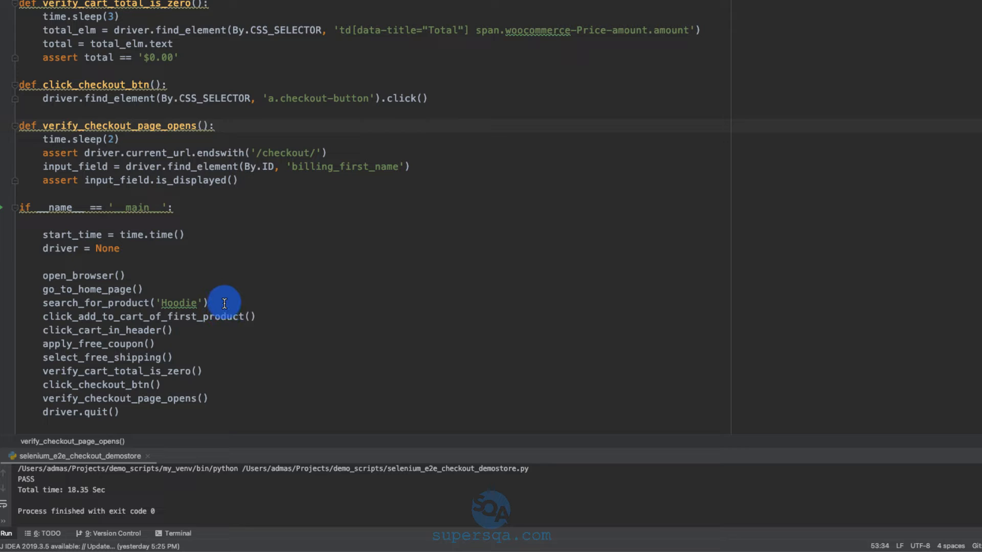
pyautogui.moveTo(228, 334)
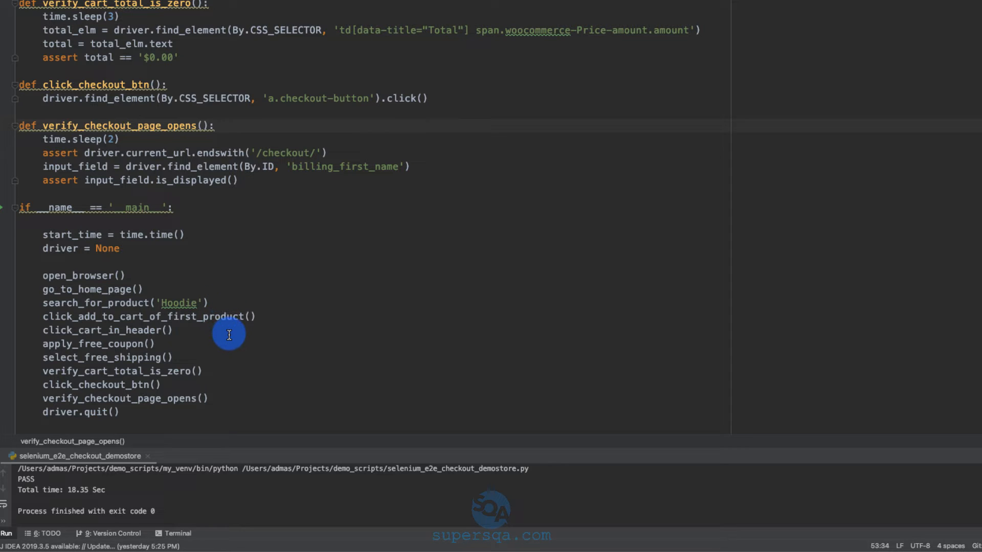
pyautogui.moveTo(233, 330)
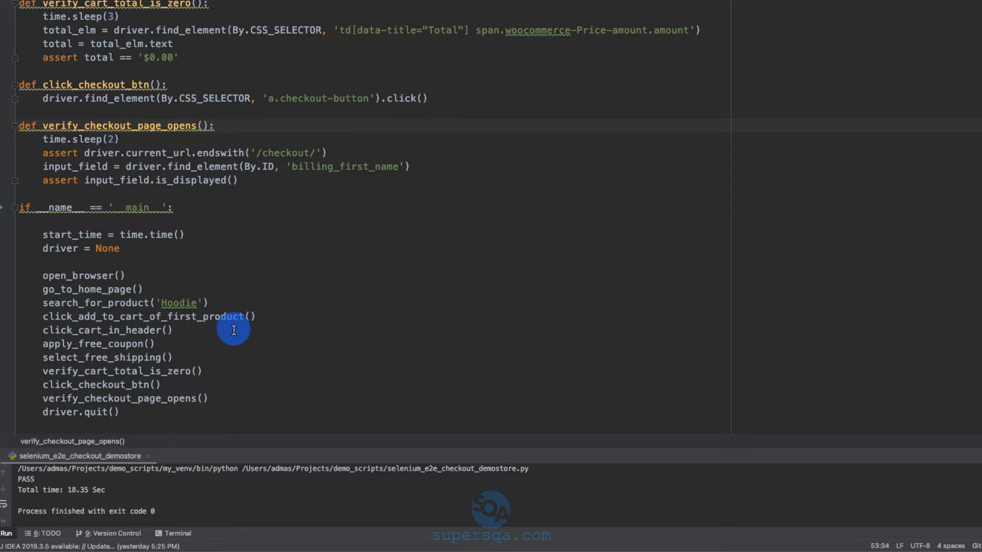
pyautogui.moveTo(235, 327)
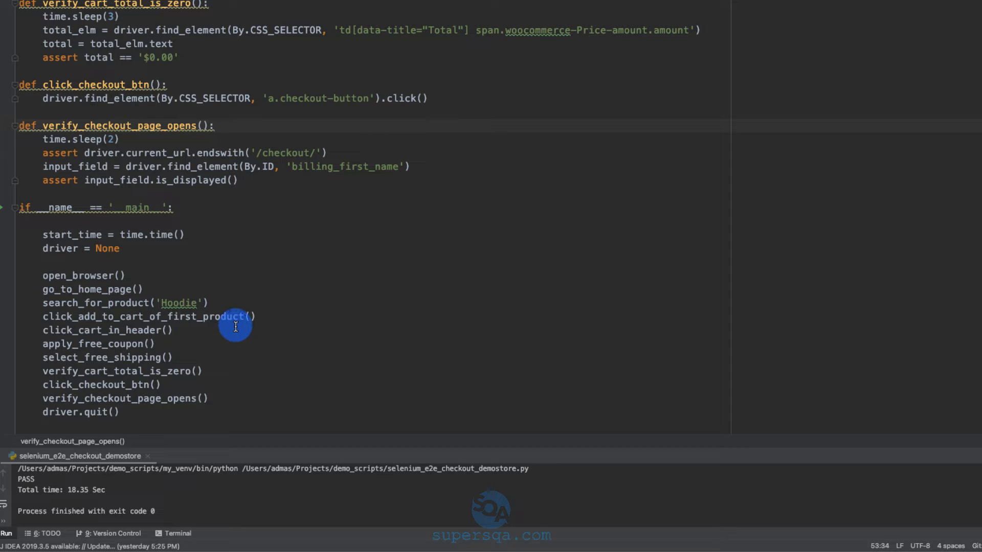
pyautogui.moveTo(310, 308)
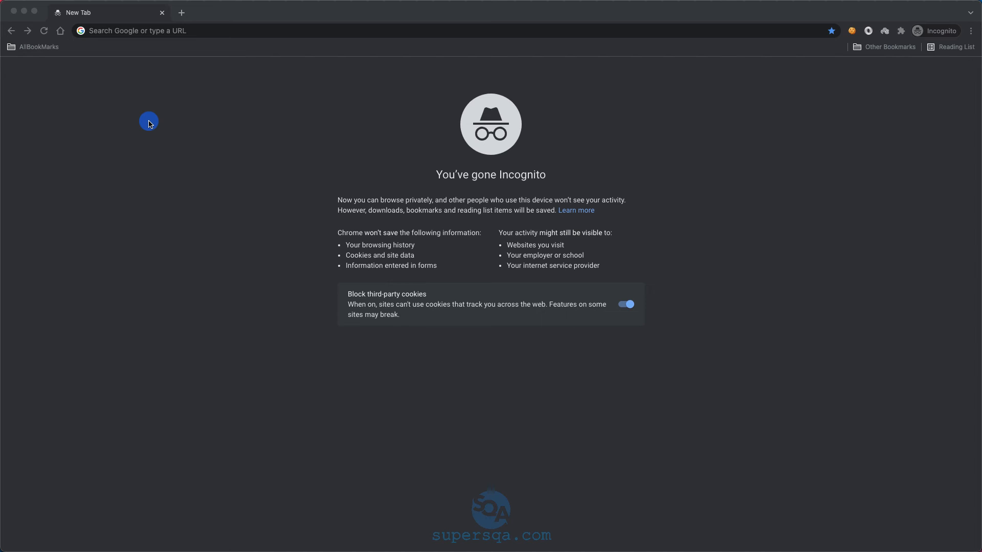
# Go to udemy.com and search its courses for 'admas'
pyautogui.click(170, 29)
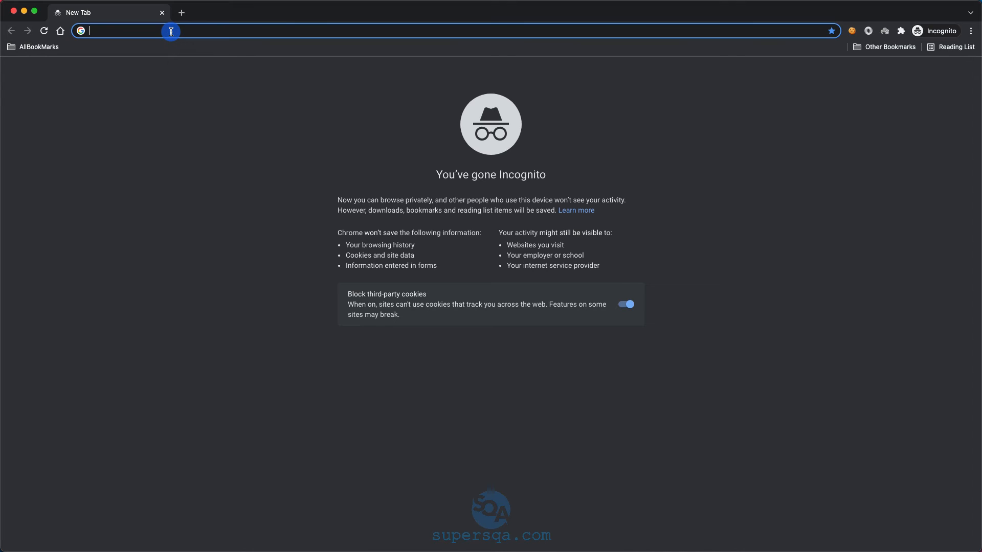
pyautogui.write('udemy.com')
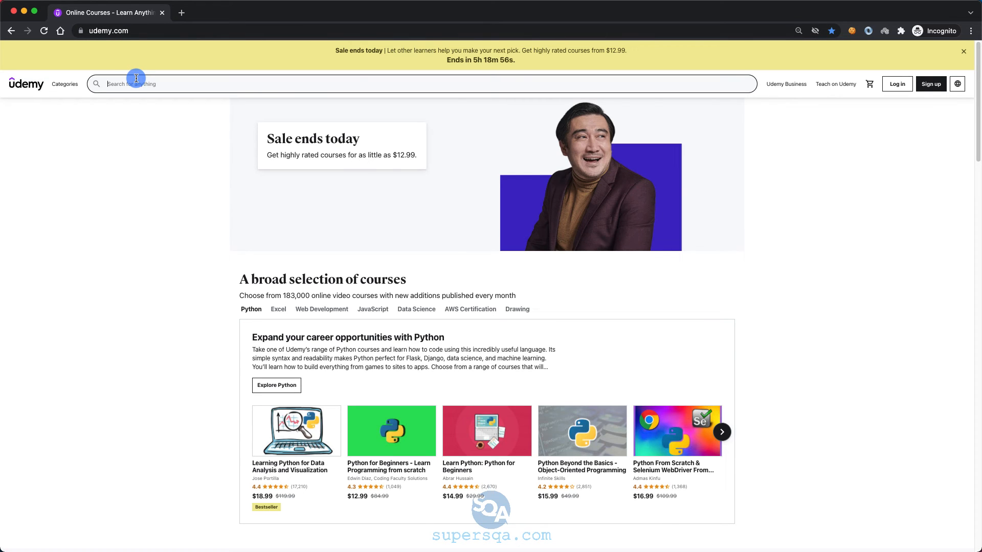
pyautogui.write('admas')
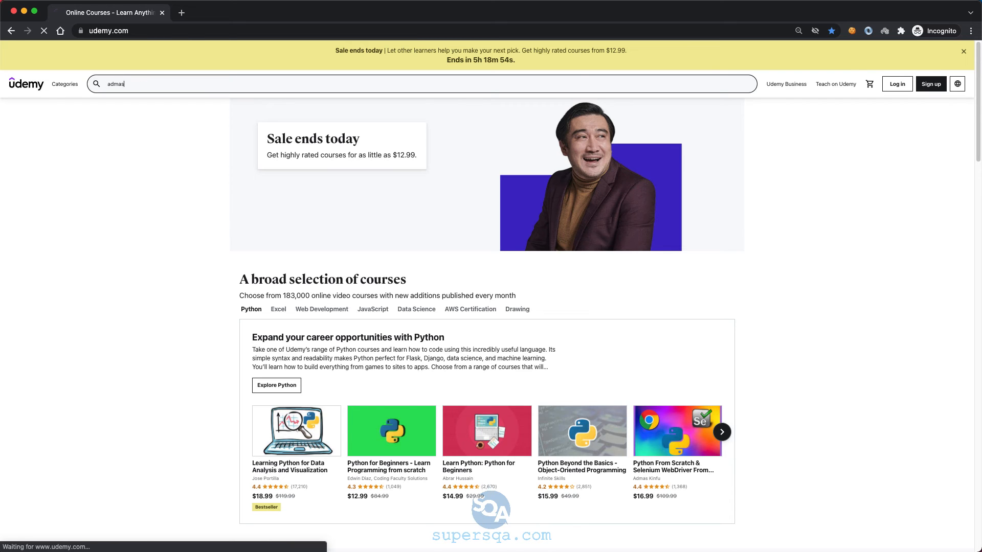
pyautogui.press('Enter')
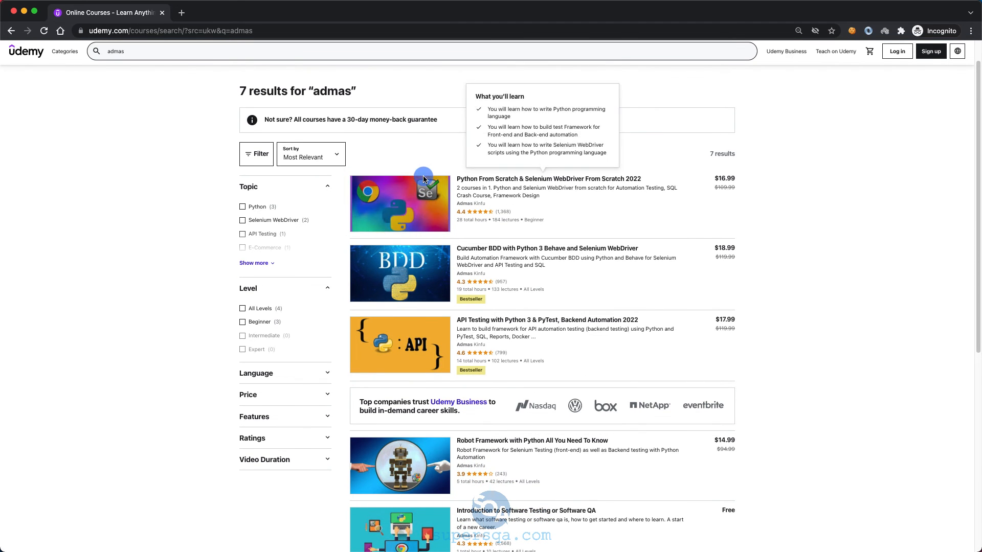
pyautogui.scroll(-3)
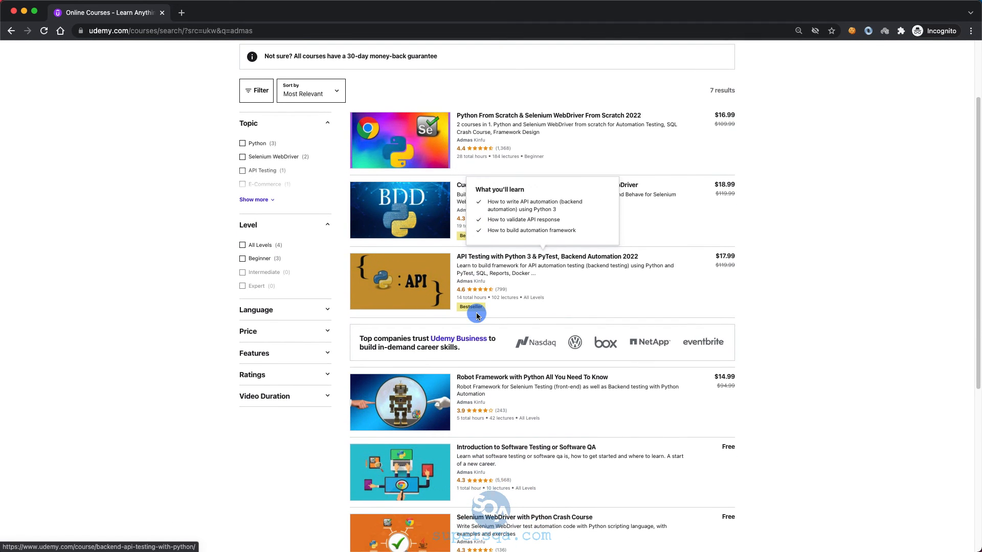
pyautogui.scroll(-3)
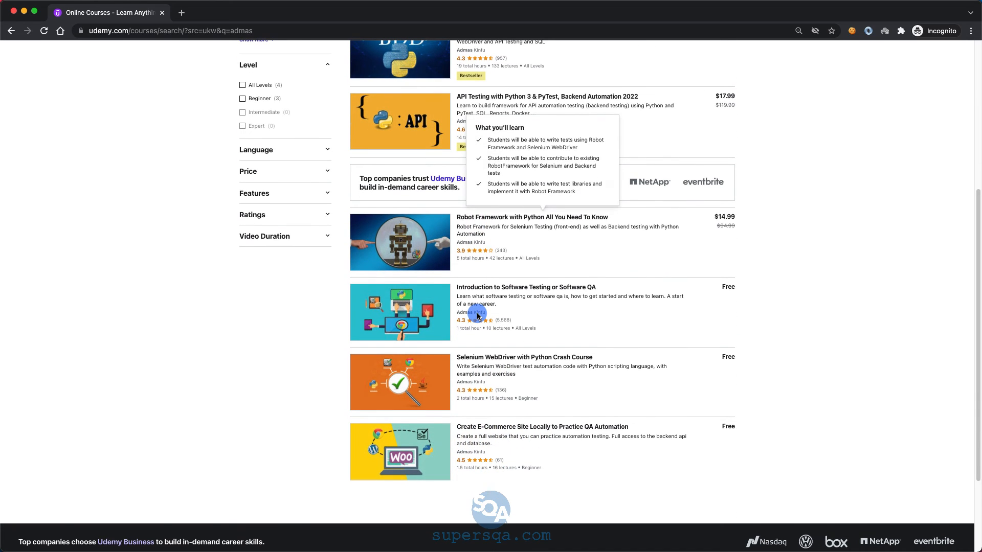
pyautogui.scroll(-3)
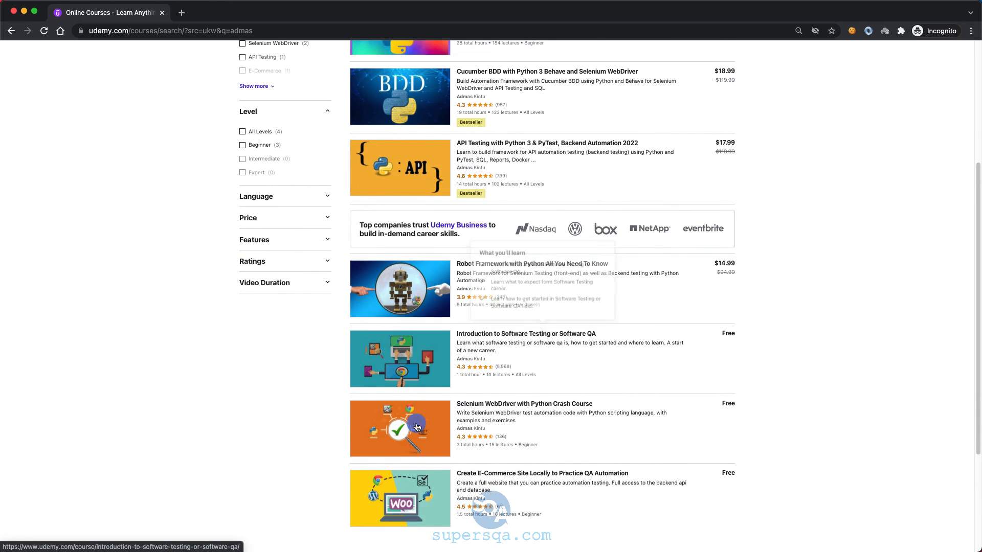
pyautogui.moveTo(622, 360)
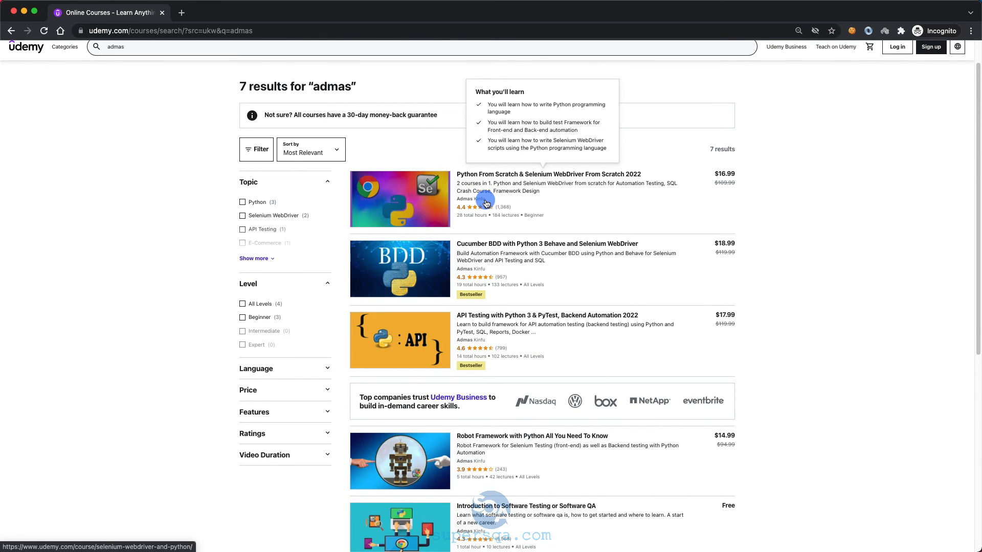
pyautogui.moveTo(532, 339)
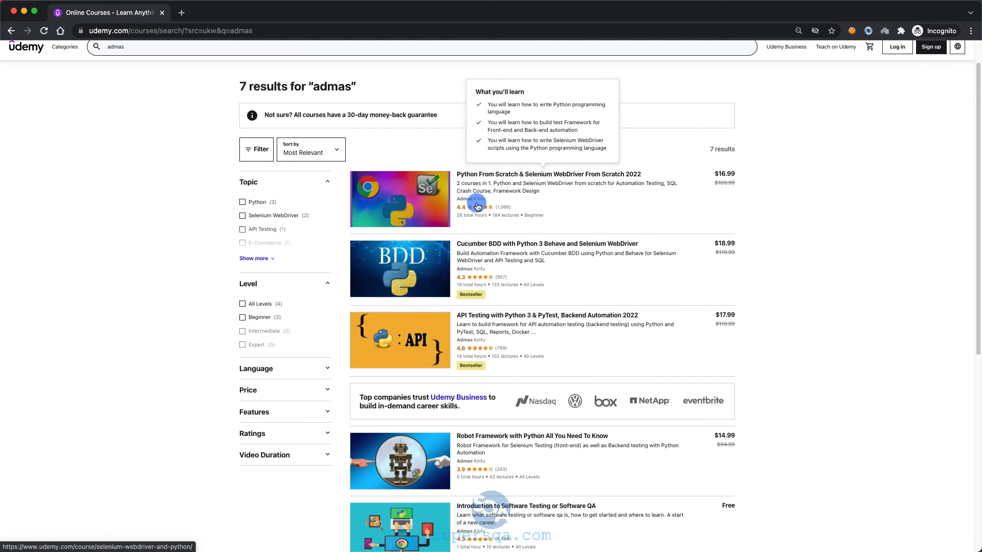
pyautogui.moveTo(497, 203)
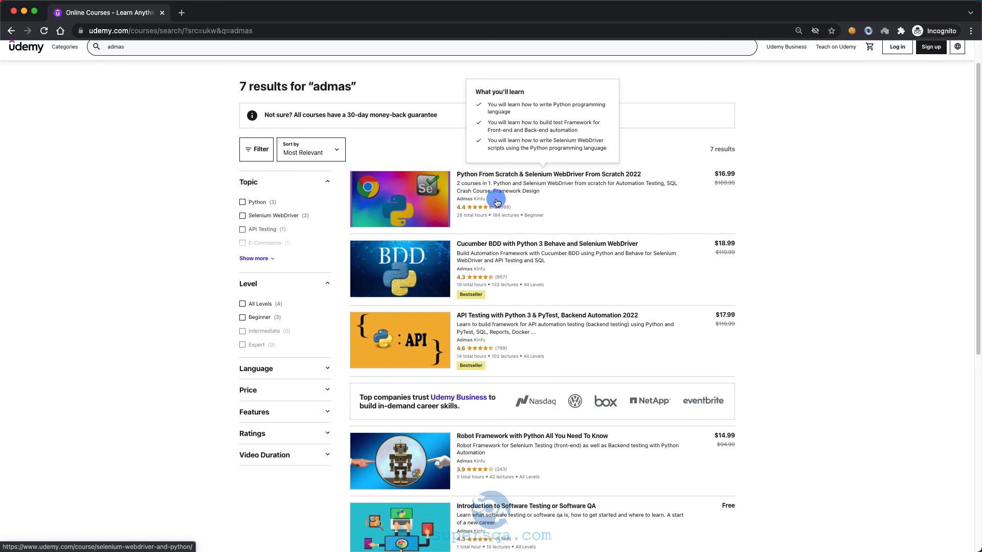